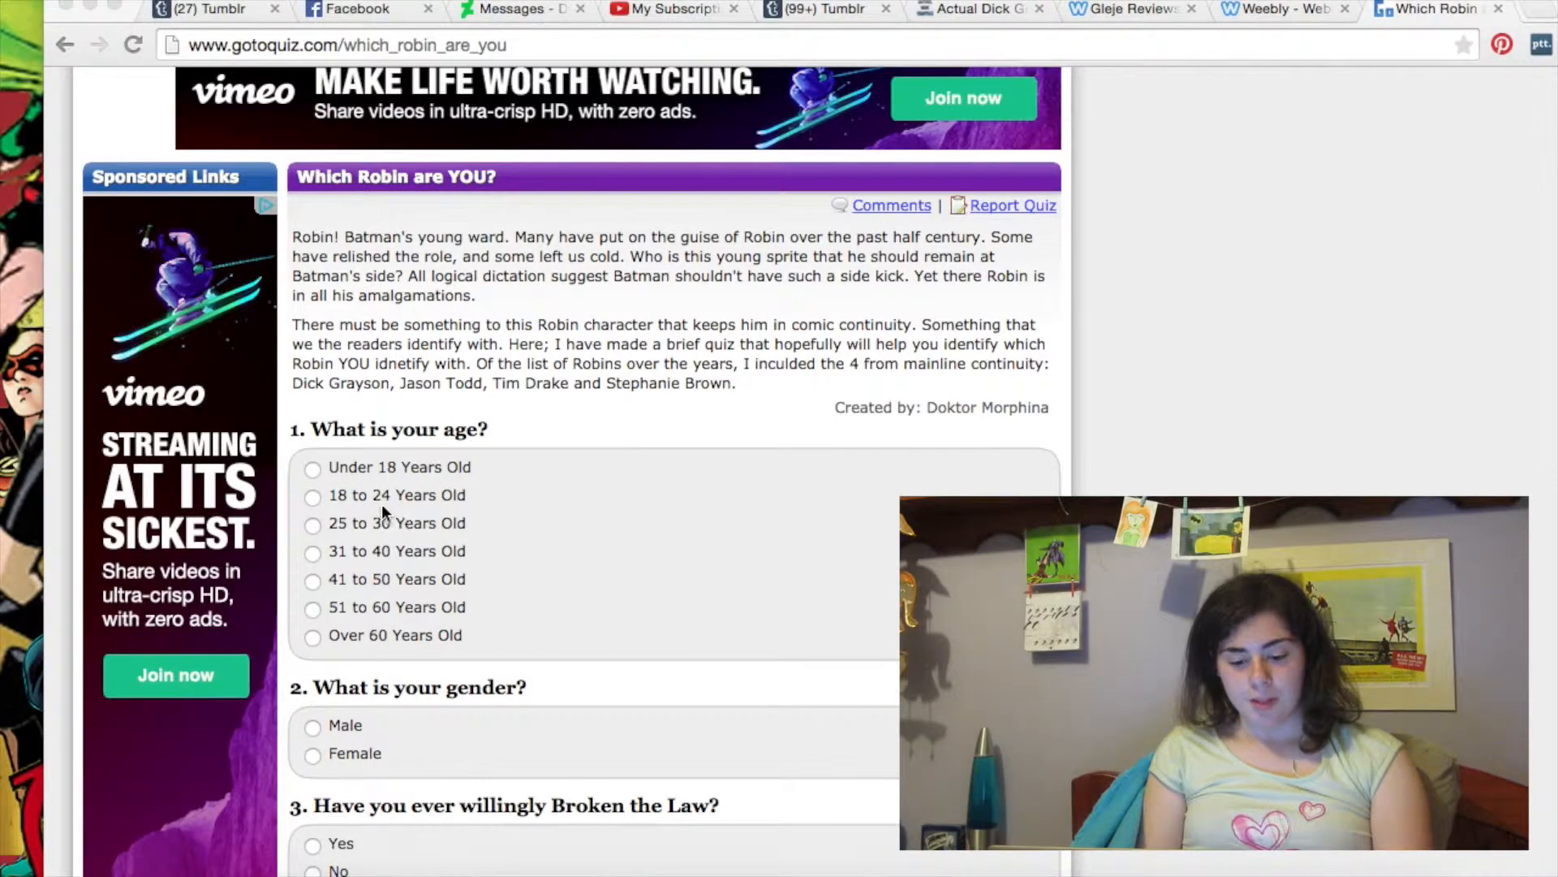
- Answer age 18 to 24 Years Old and personality Passive, moving down through the first six questions
{"action": "left_click", "coordinate": [314, 463]}
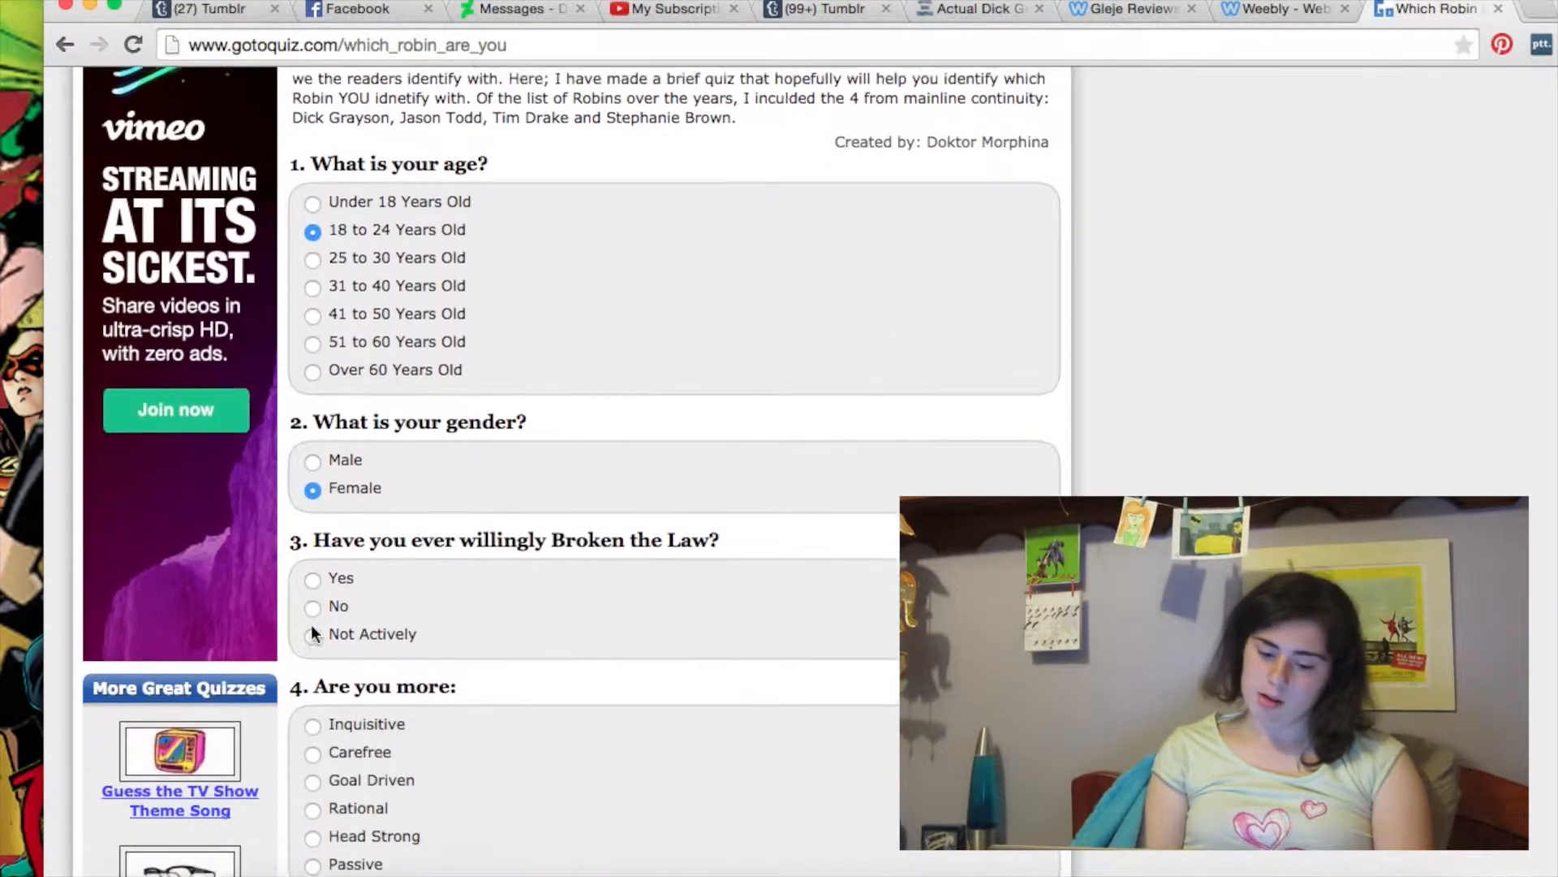
{"action": "scroll", "scroll_direction": "down", "scroll_amount": 3}
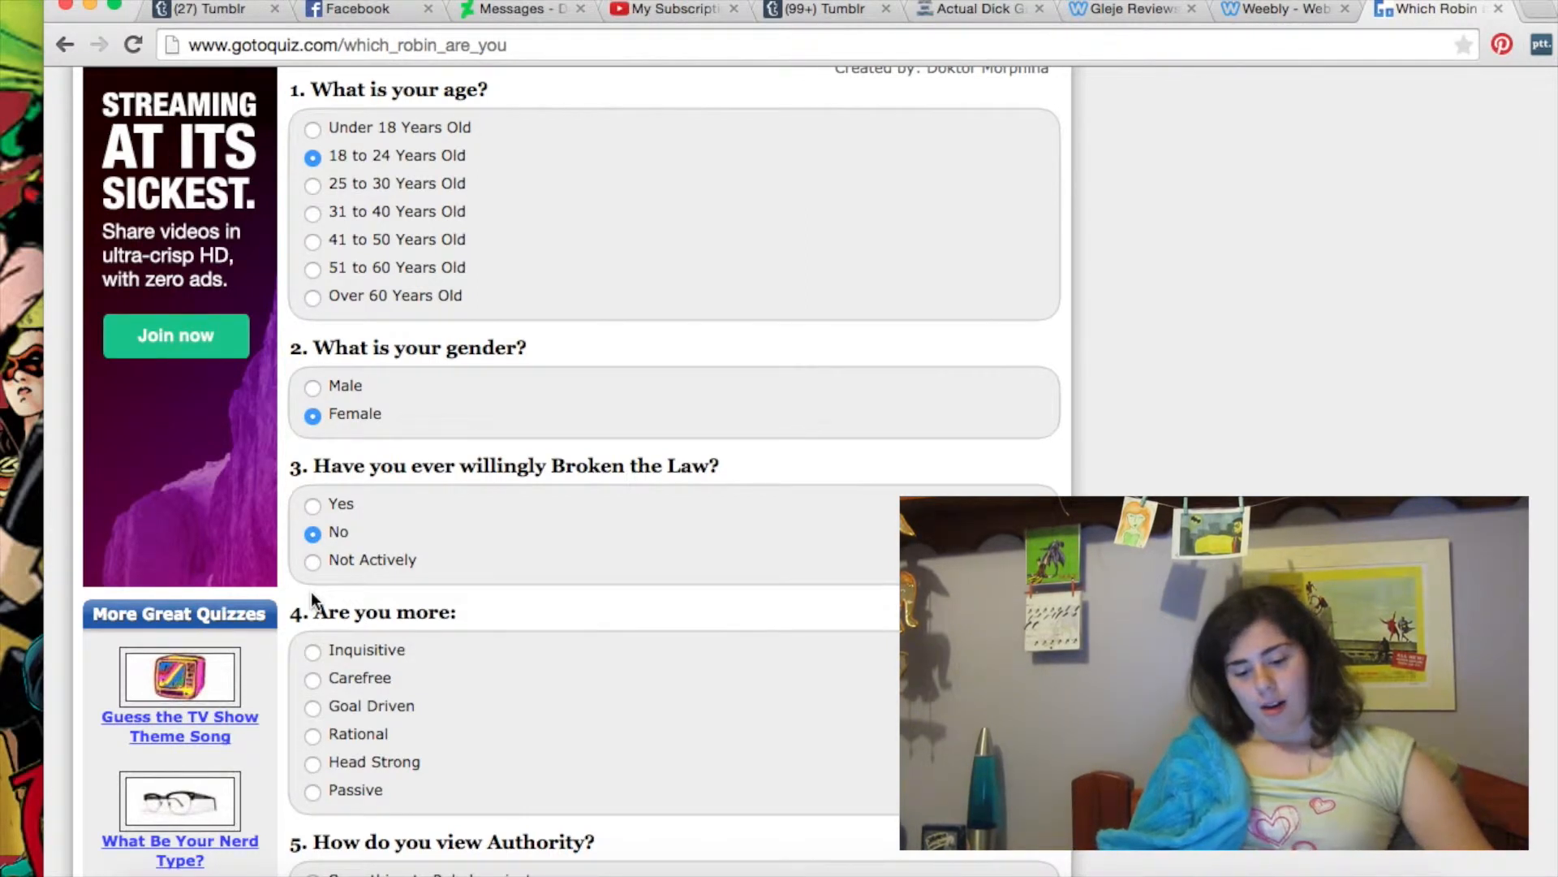
{"action": "left_click", "coordinate": [314, 789]}
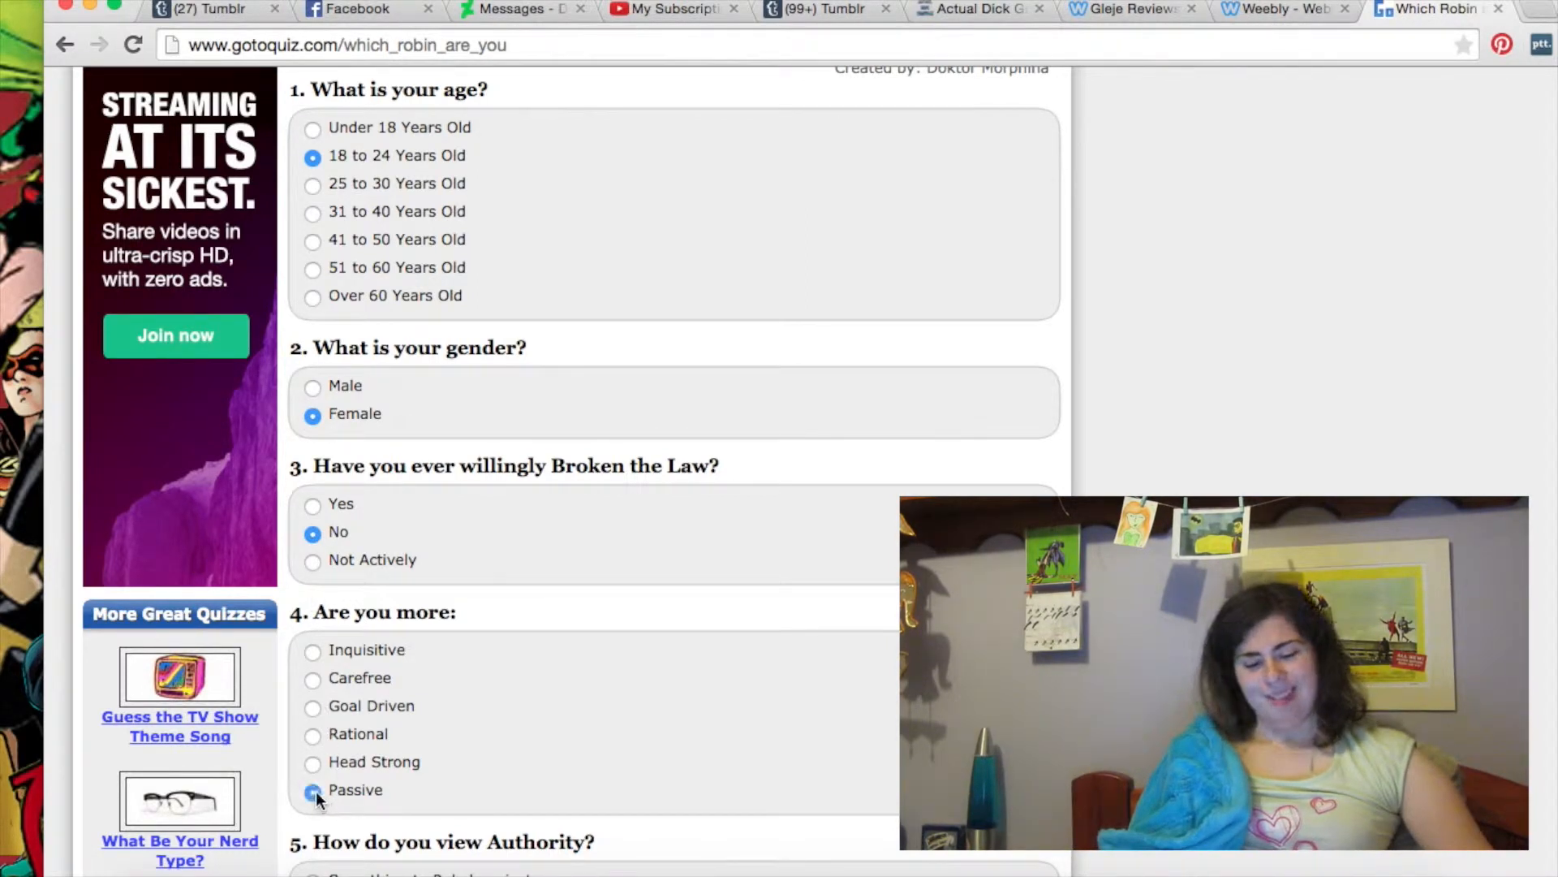
{"action": "scroll", "scroll_direction": "down", "scroll_amount": 3}
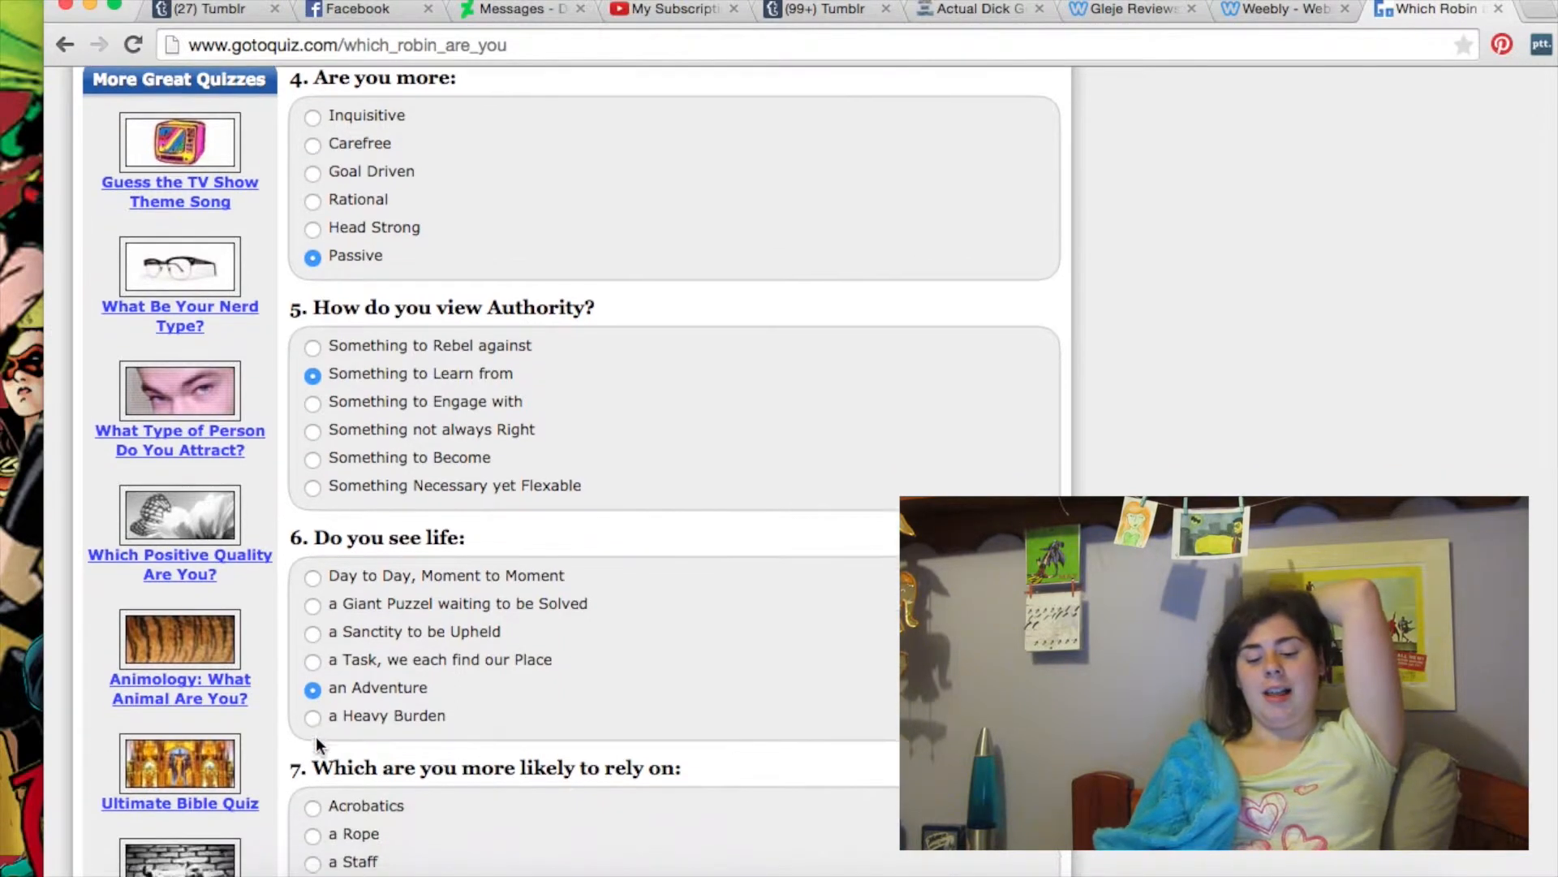
{"action": "scroll", "scroll_direction": "down", "scroll_amount": 3}
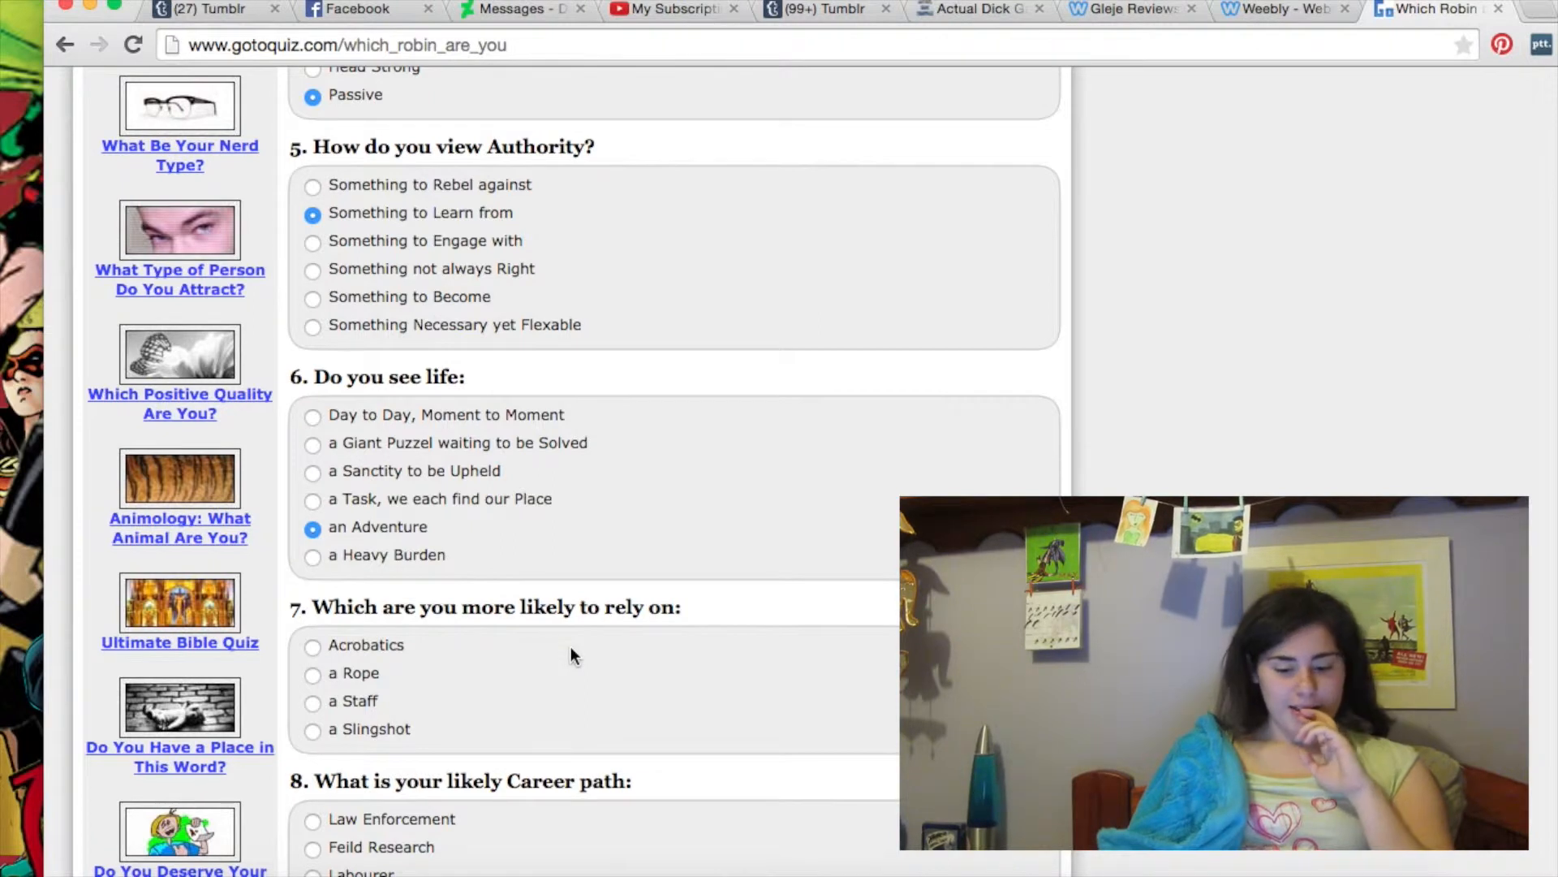
{"action": "scroll", "scroll_direction": "down", "scroll_amount": 3}
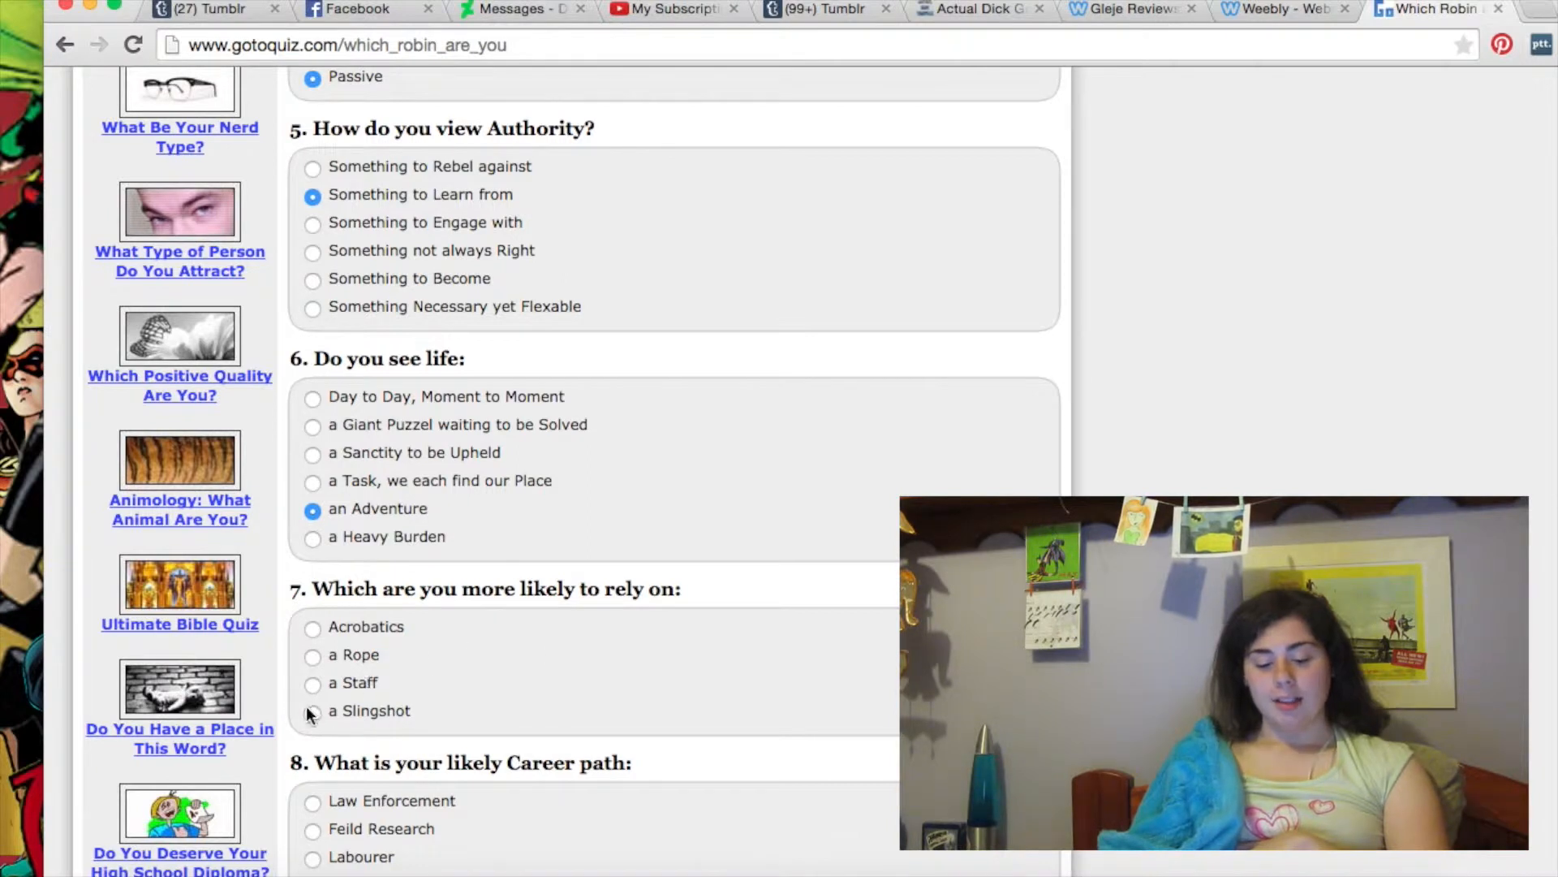
- Answer a Slingshot, Hospitality & Entertainment and Promising (a Rising Star) for questions 7–9
{"action": "left_click", "coordinate": [313, 710]}
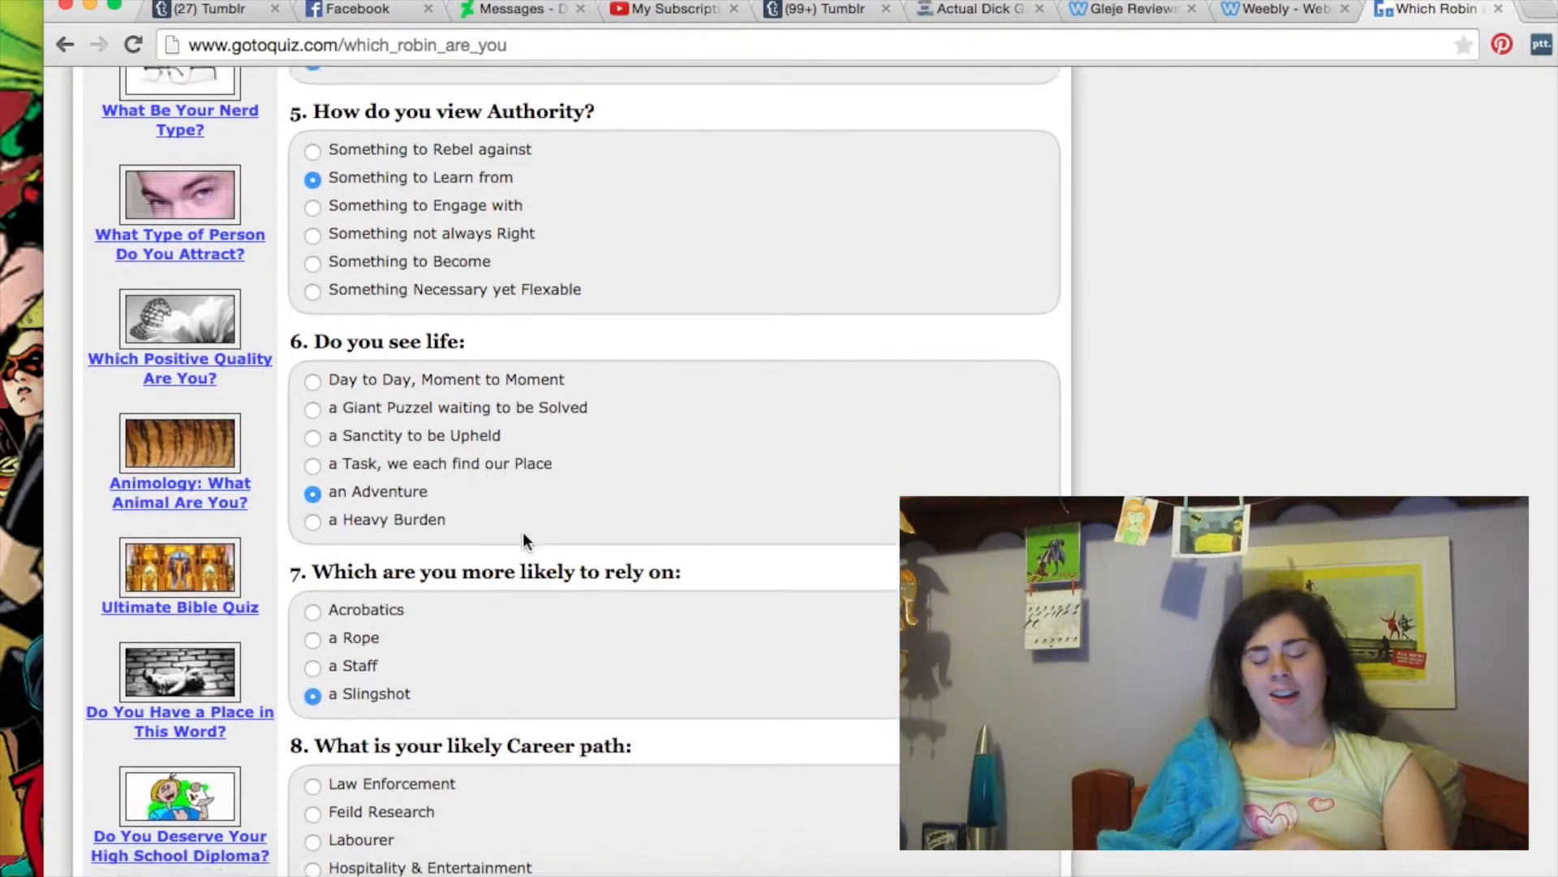
{"action": "scroll", "scroll_direction": "down", "scroll_amount": 3}
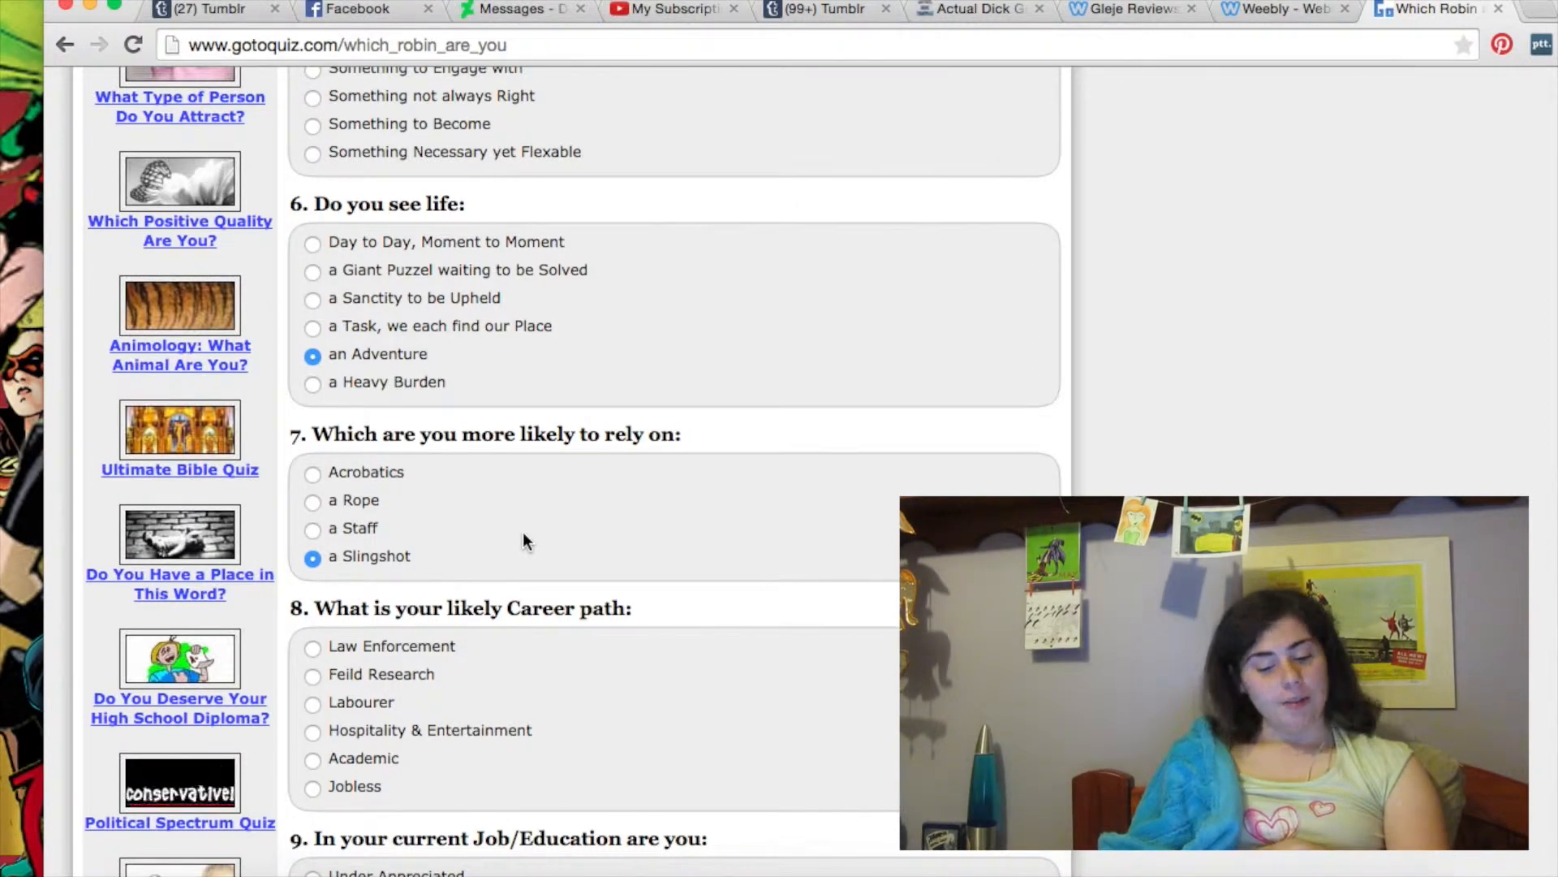
{"action": "left_click", "coordinate": [313, 729]}
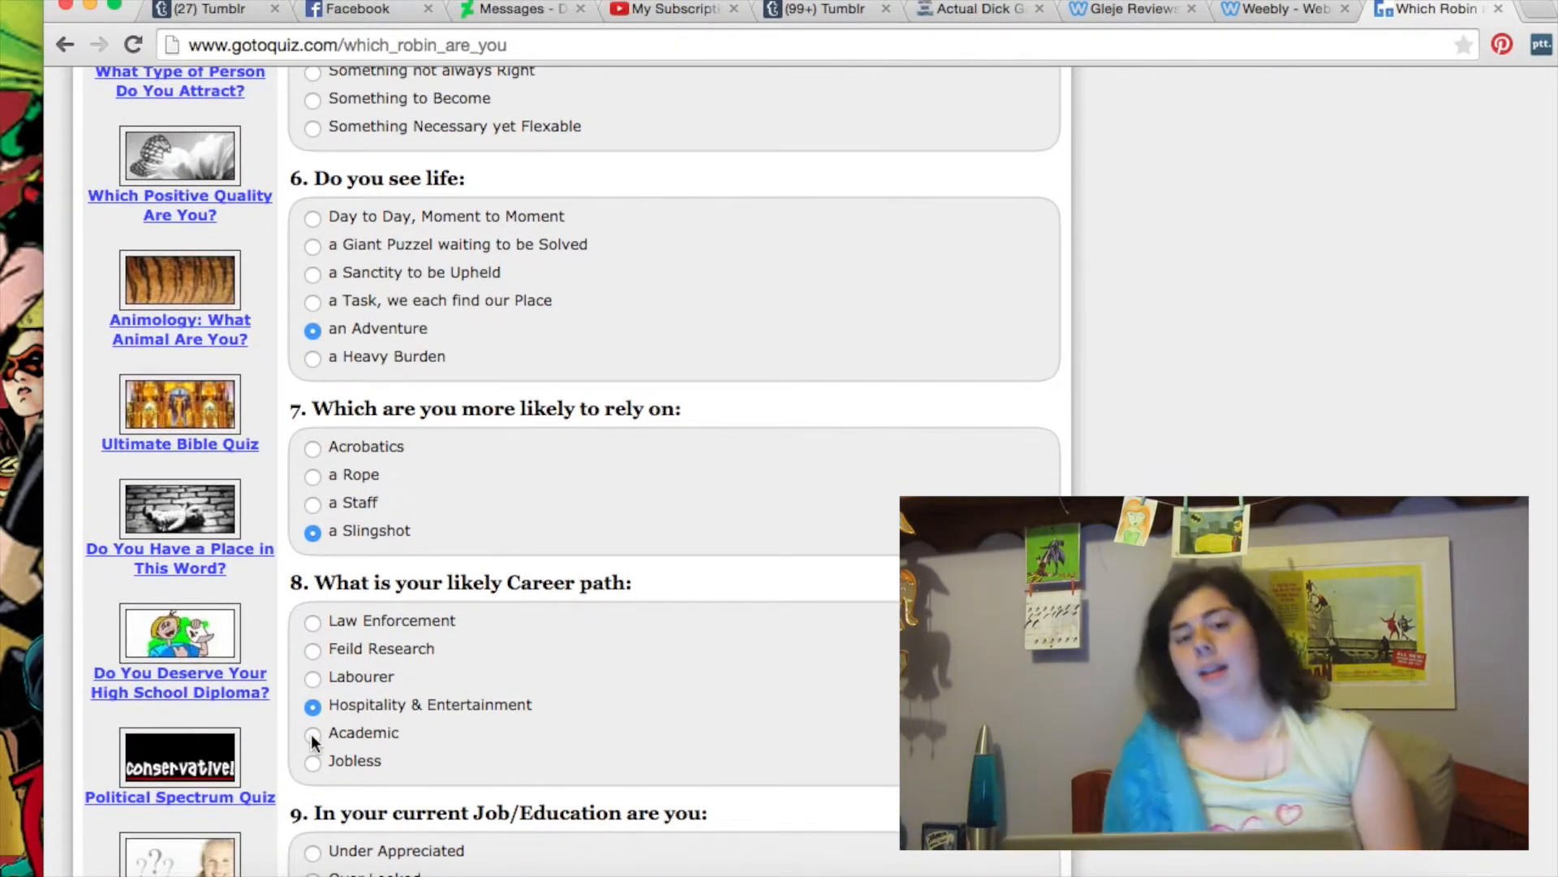
{"action": "scroll", "scroll_direction": "down", "scroll_amount": 3}
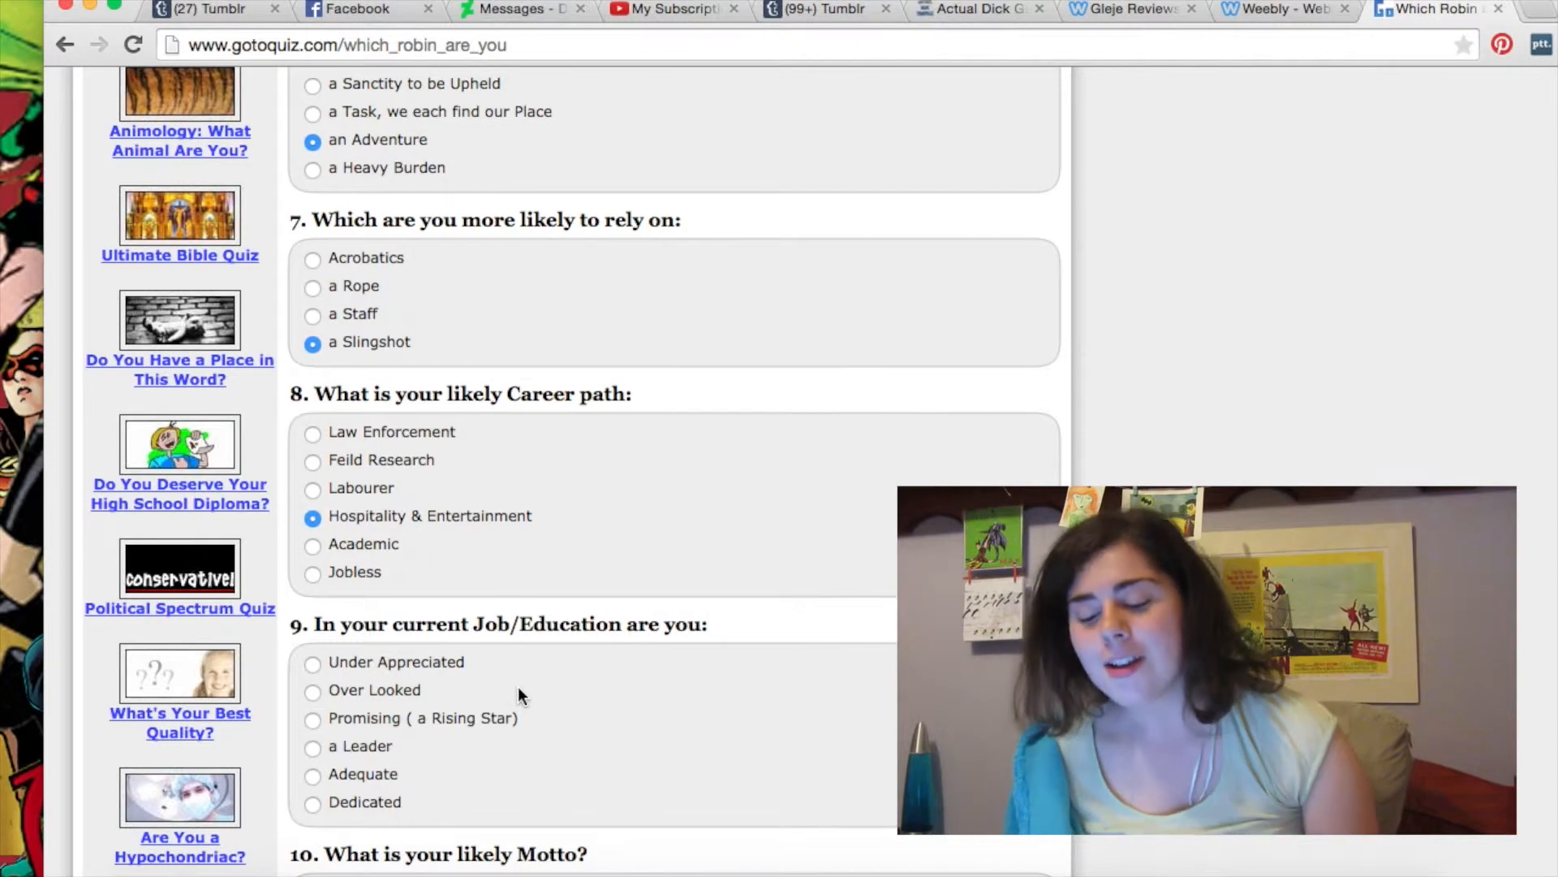
{"action": "scroll", "scroll_direction": "down", "scroll_amount": 3}
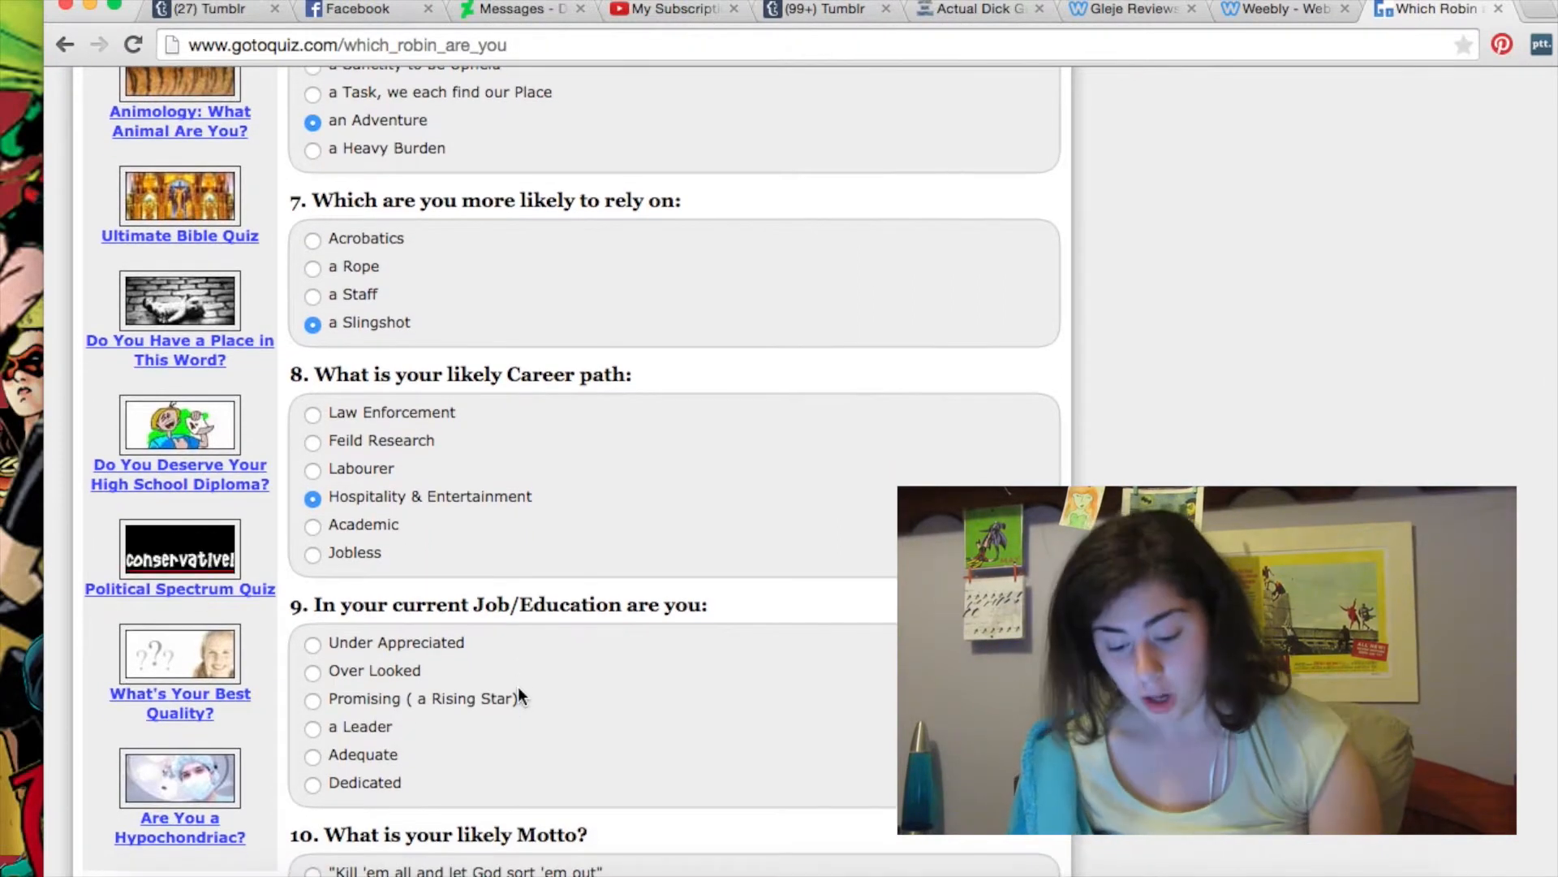
{"action": "scroll", "scroll_direction": "down", "scroll_amount": 3}
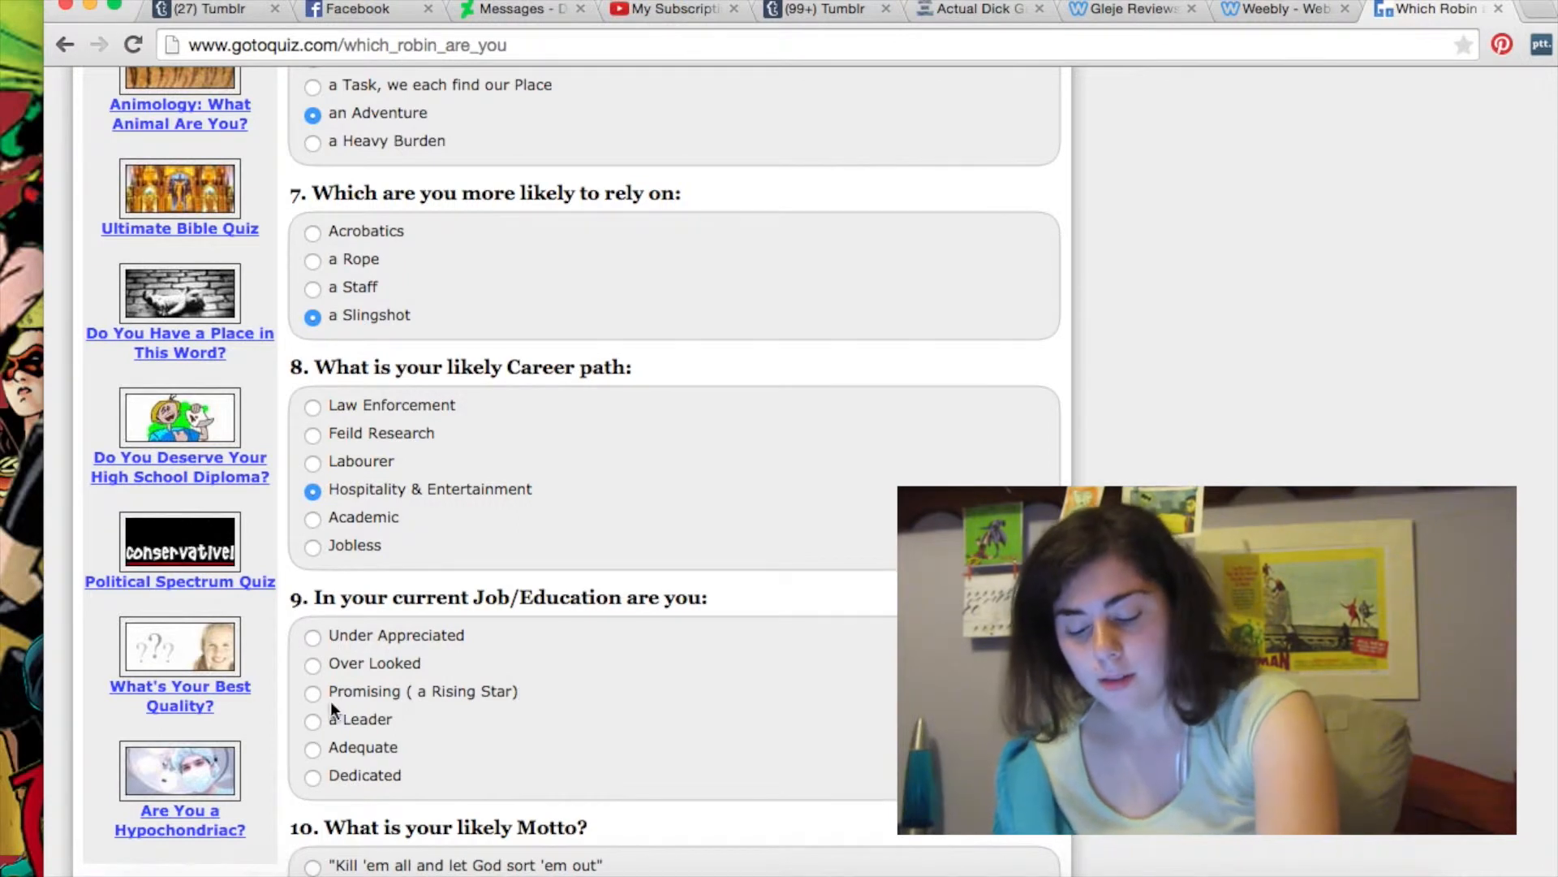
{"action": "left_click", "coordinate": [313, 691]}
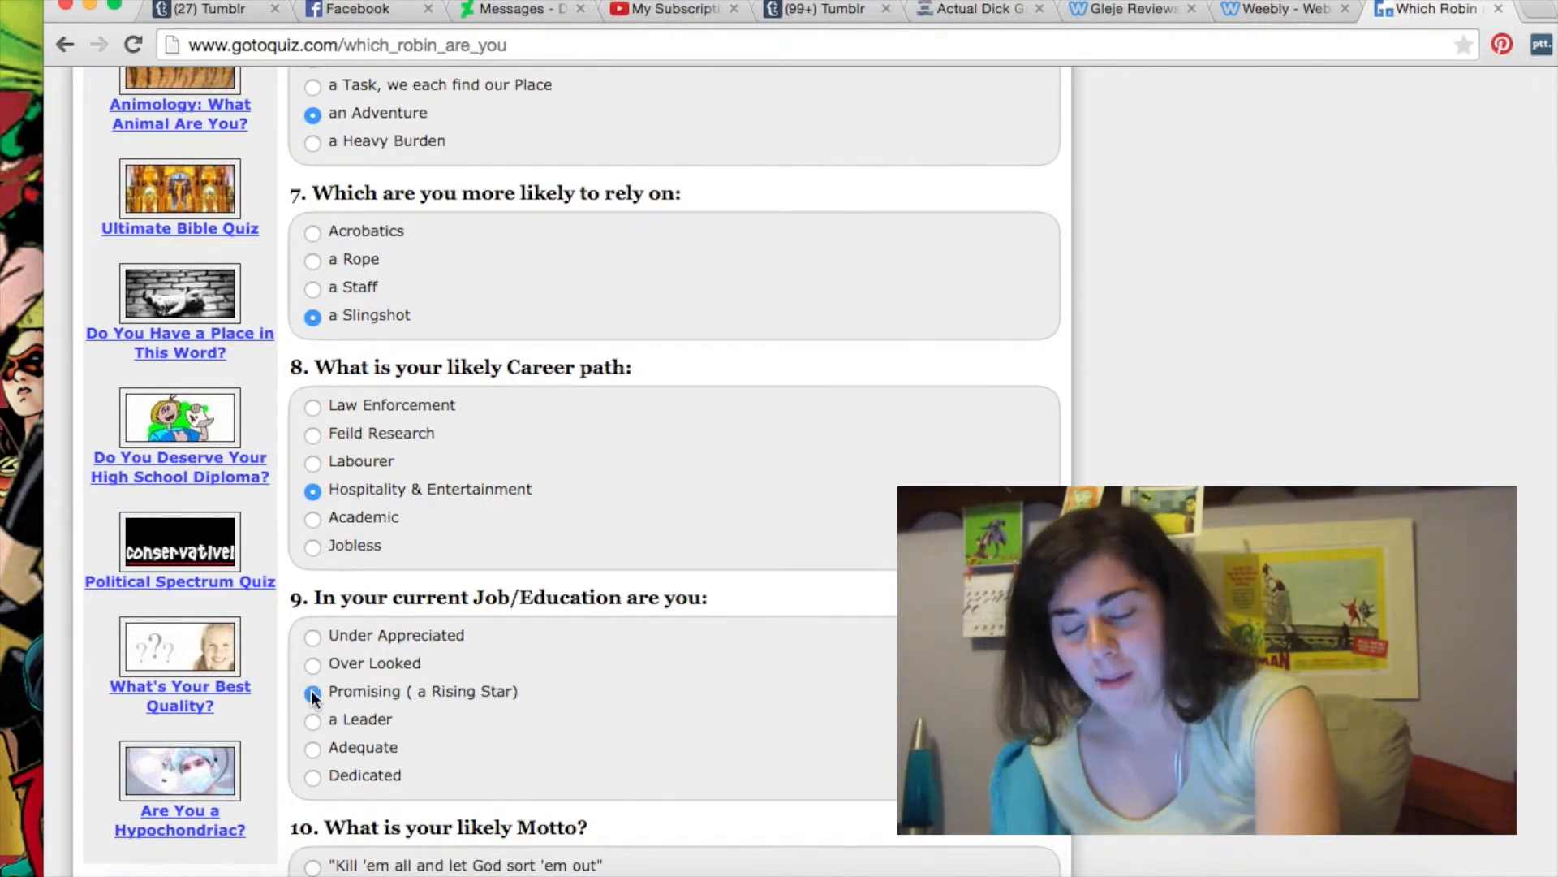
{"action": "scroll", "scroll_direction": "down", "scroll_amount": 3}
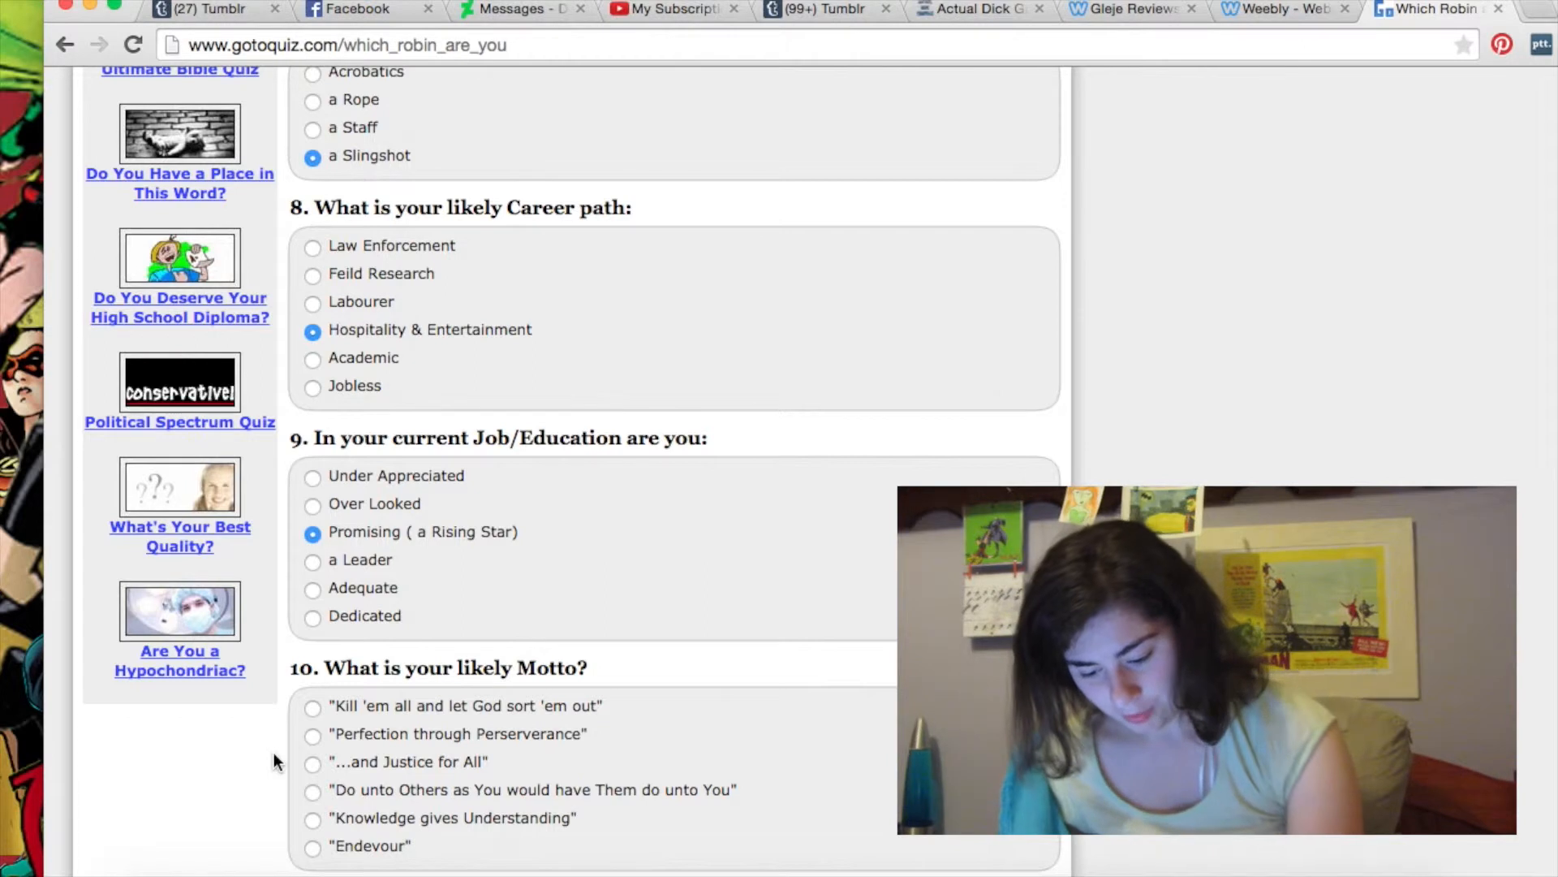
- Choose the Do unto Others motto and move down past the Modern Era and Joyous questions
{"action": "left_click", "coordinate": [313, 774]}
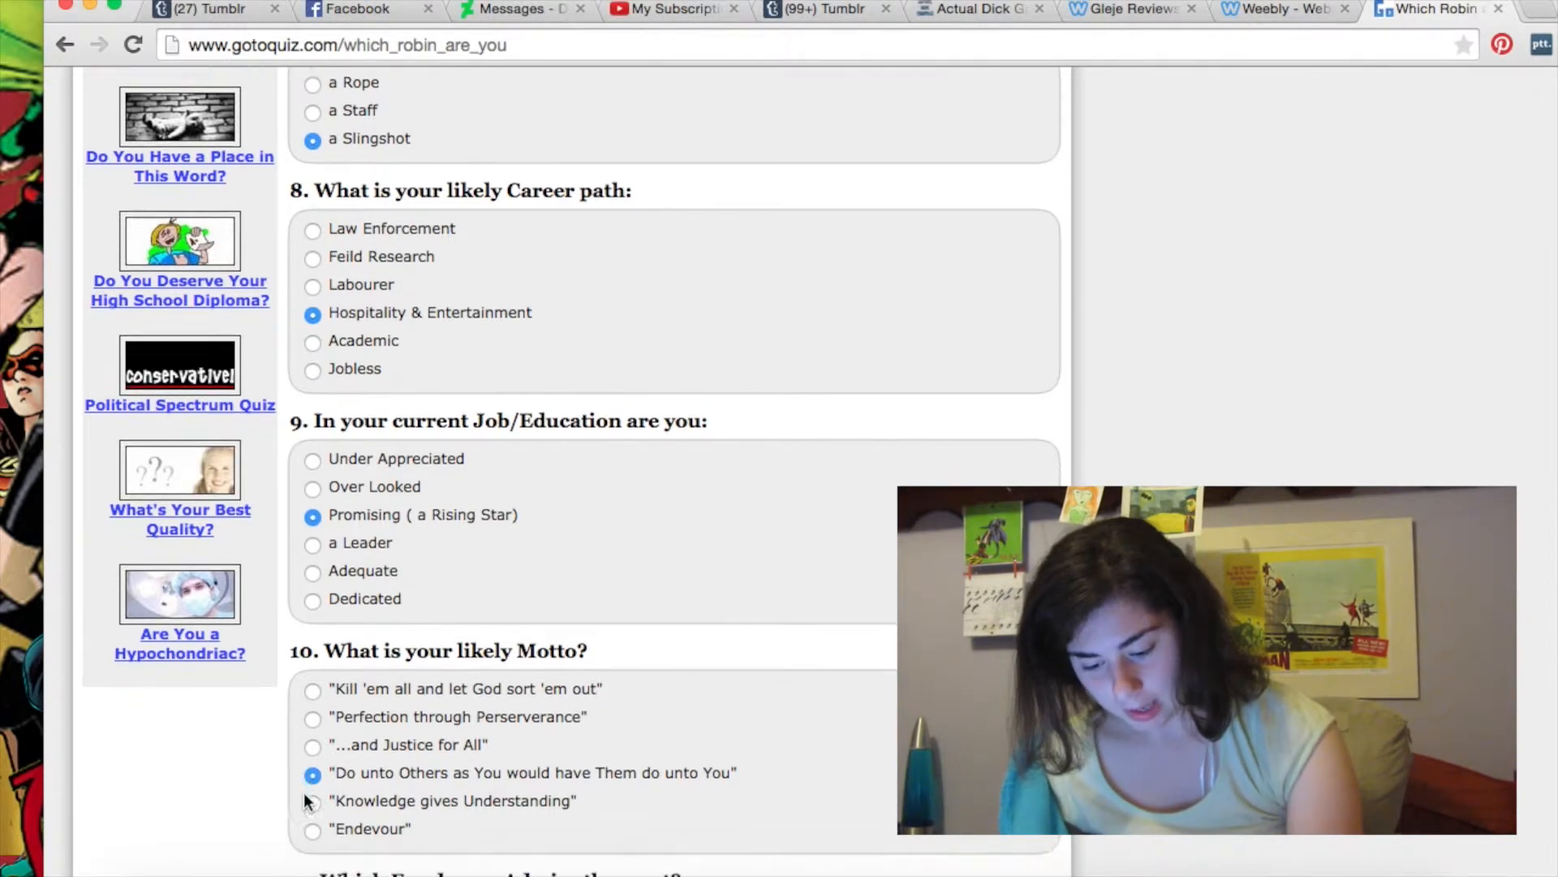
{"action": "scroll", "scroll_direction": "down", "scroll_amount": 3}
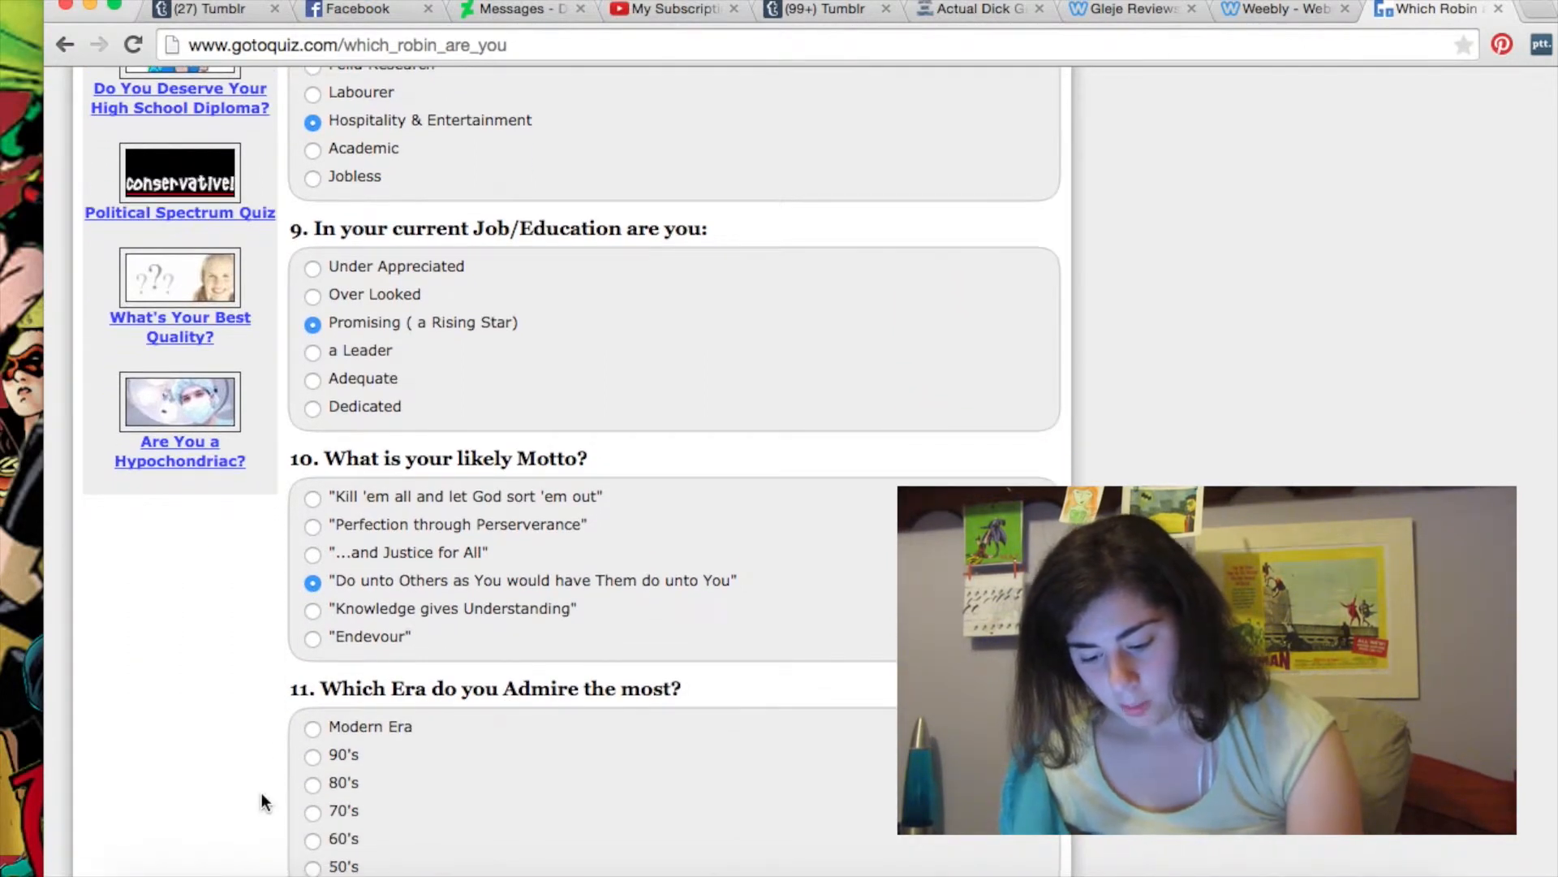
{"action": "scroll", "scroll_direction": "down", "scroll_amount": 3}
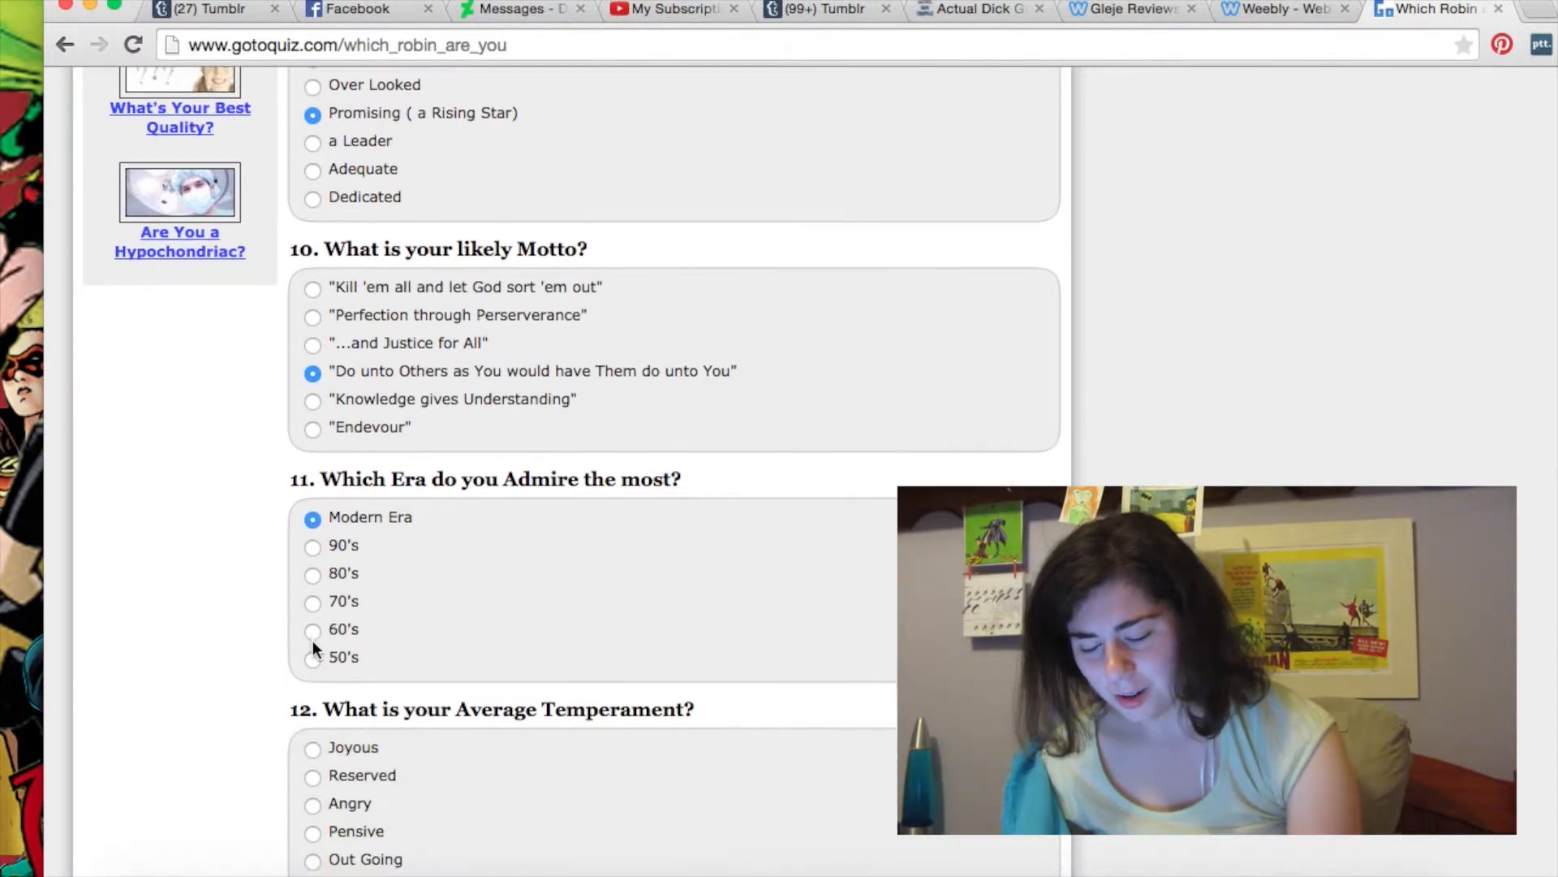
{"action": "scroll", "scroll_direction": "down", "scroll_amount": 3}
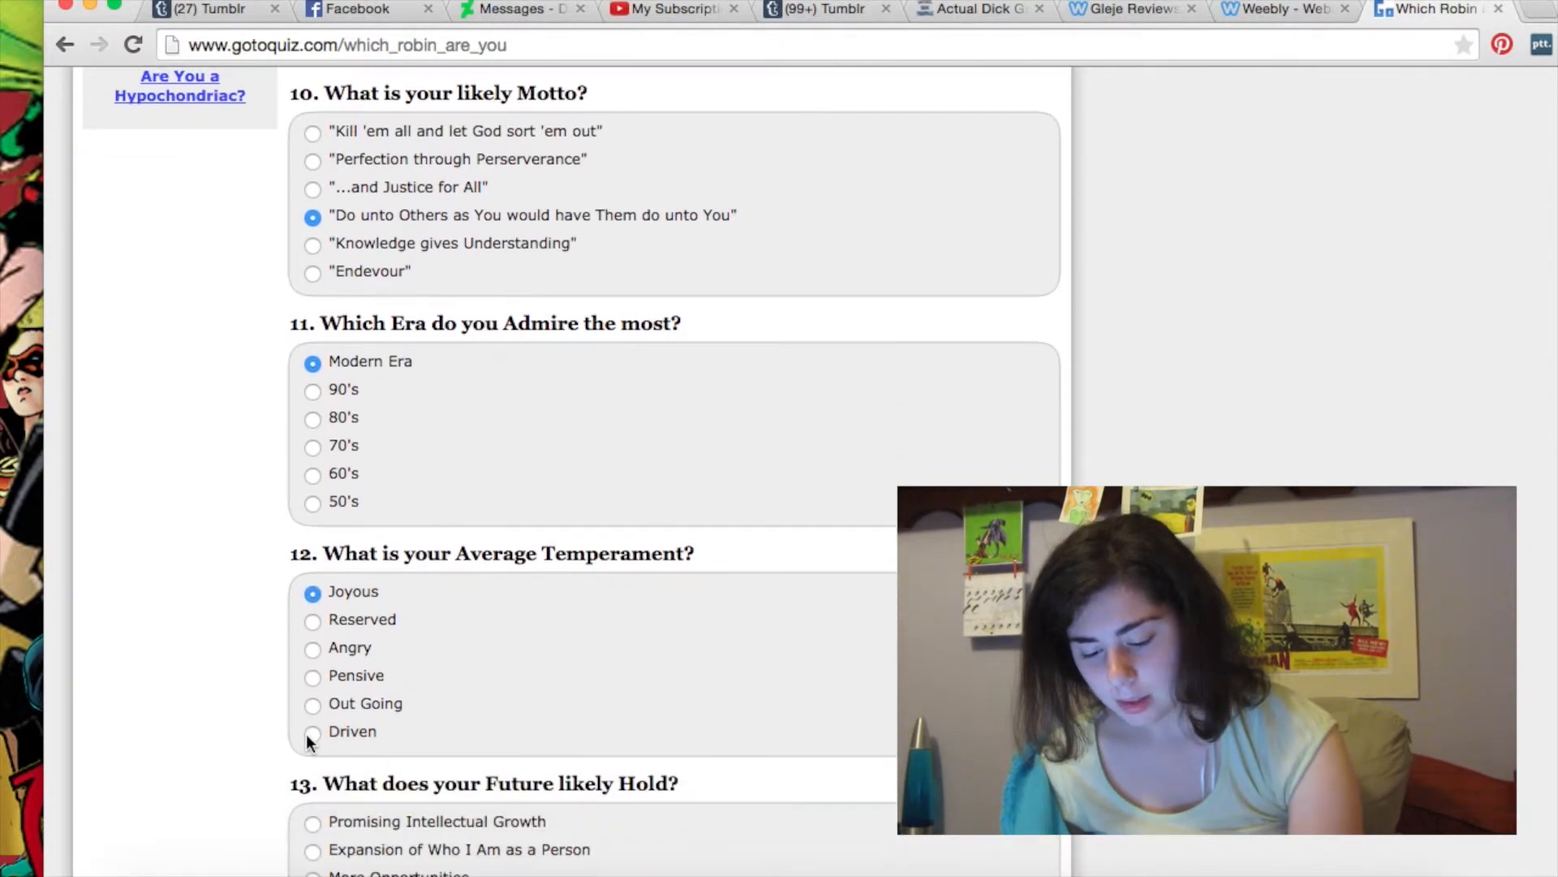
{"action": "scroll", "scroll_direction": "down", "scroll_amount": 3}
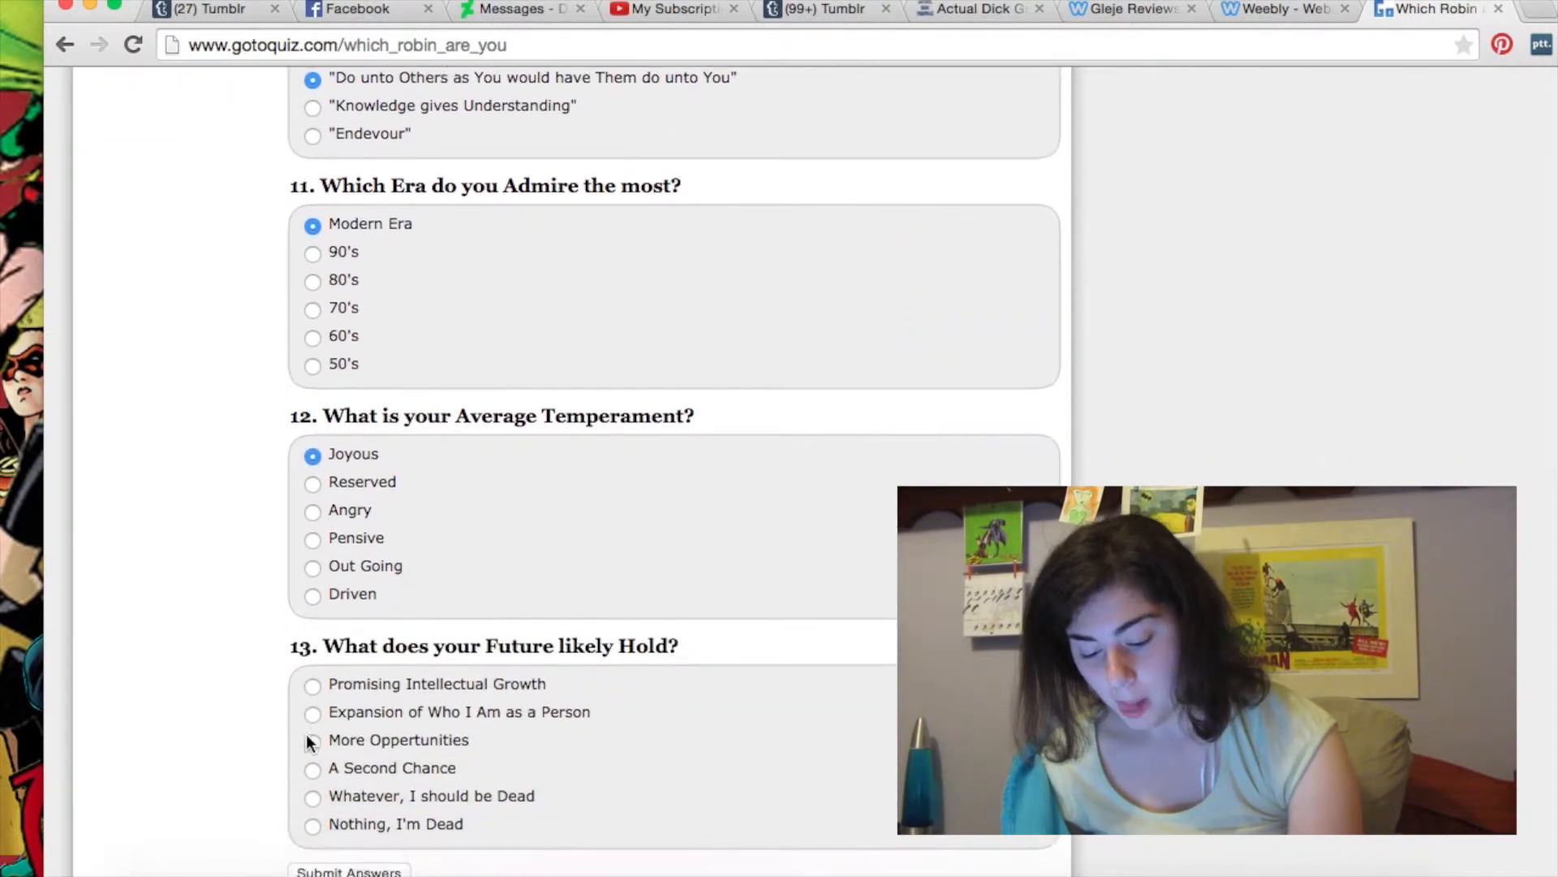
{"action": "scroll", "scroll_direction": "down", "scroll_amount": 3}
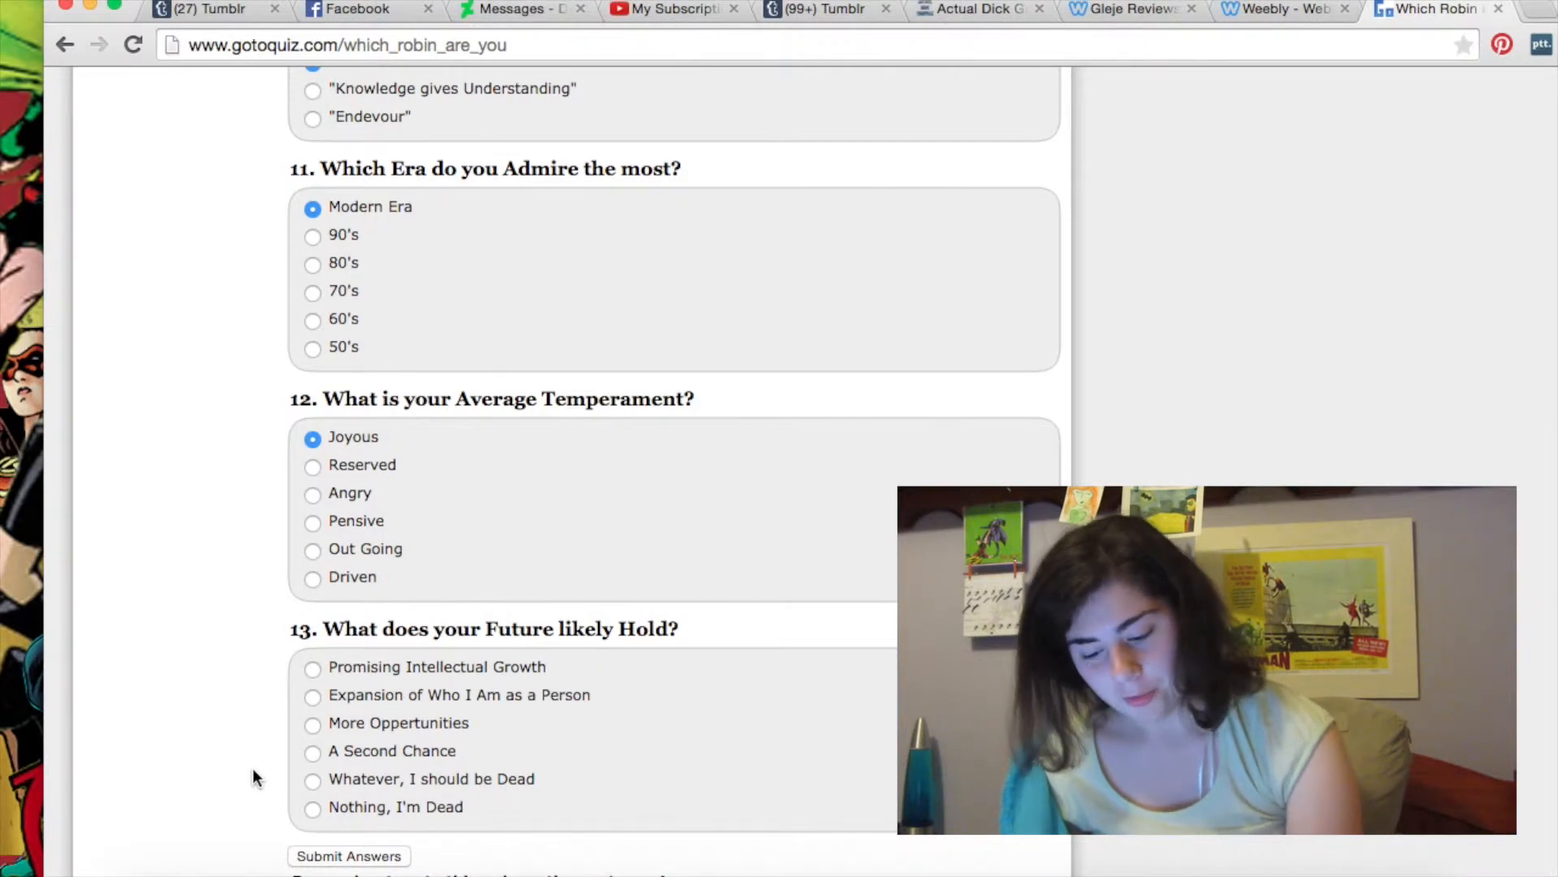
- Answer question 13 with Expansion of Who I Am as a Person
{"action": "left_click", "coordinate": [311, 674]}
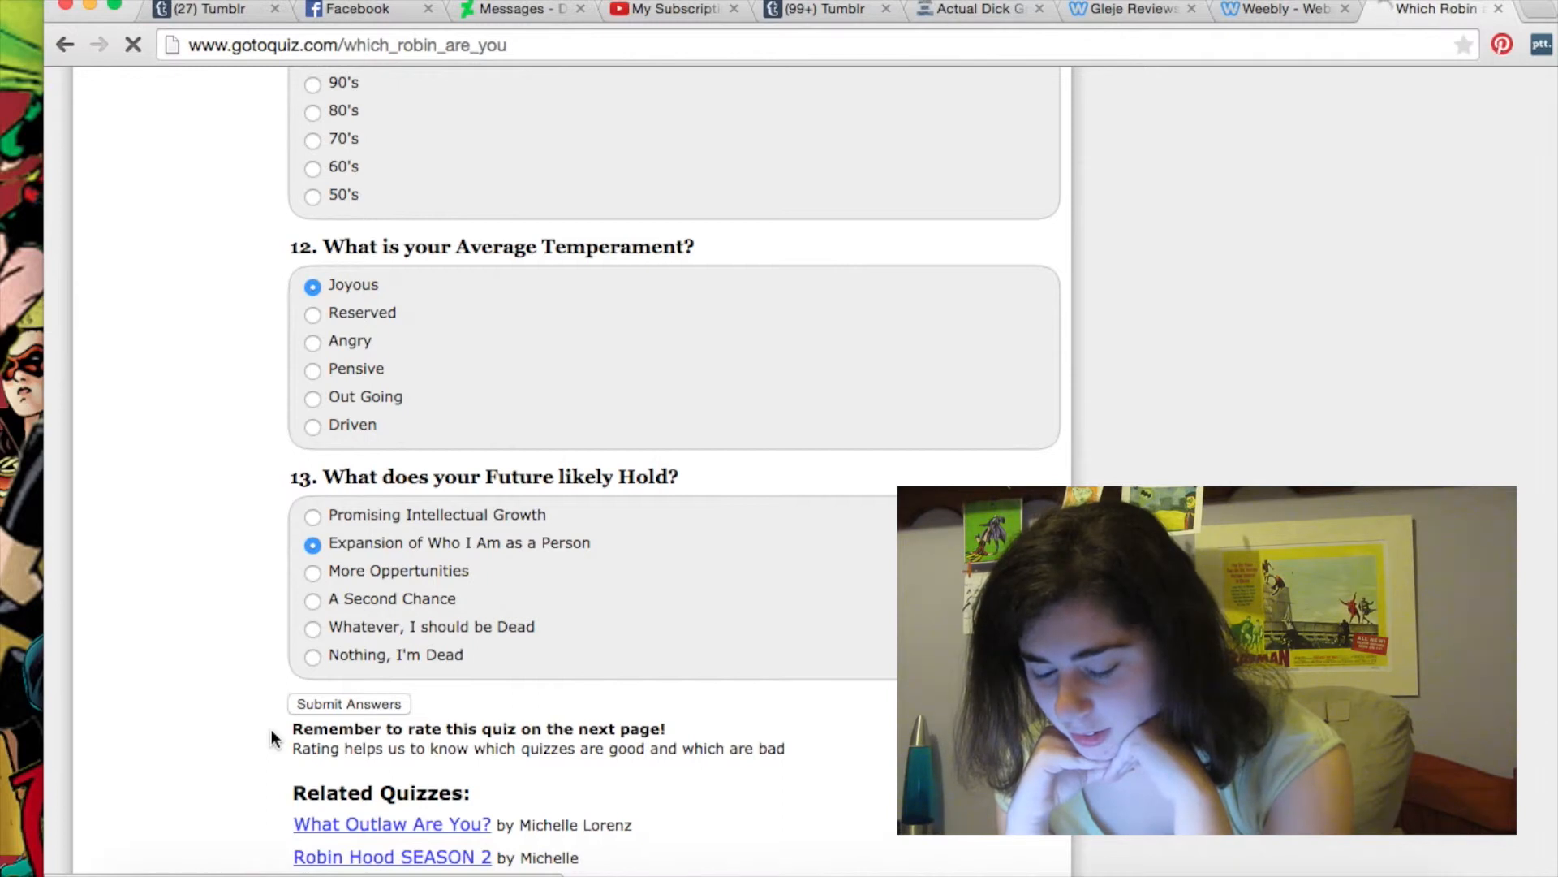
- Submit the answers and review the results naming Dick Grayson the top match at 89%
{"action": "left_click", "coordinate": [349, 703]}
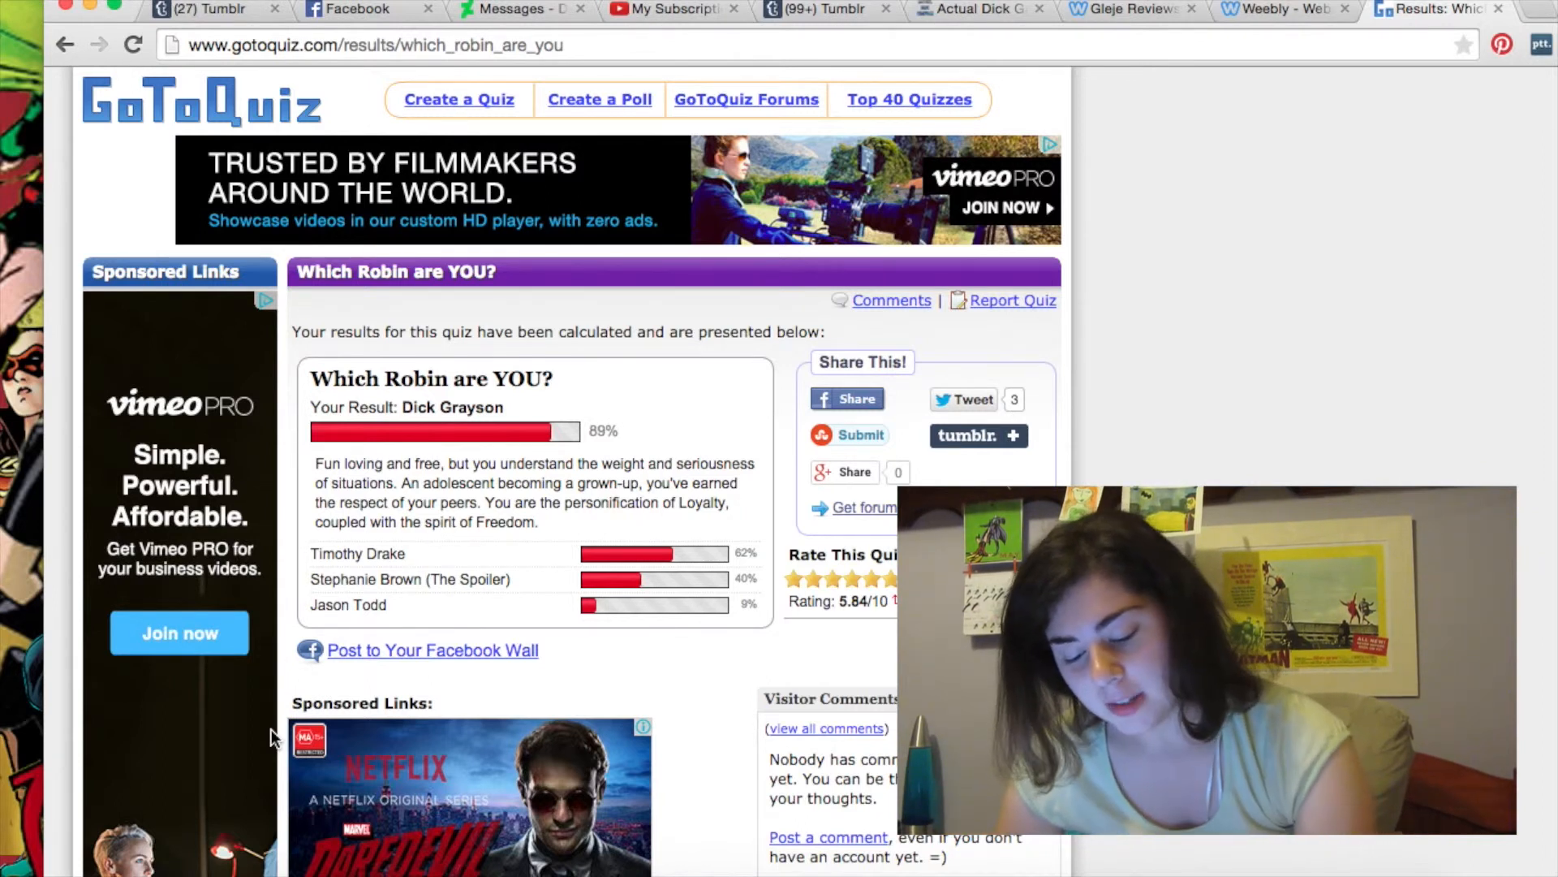
{"action": "scroll", "scroll_direction": "down", "scroll_amount": 3}
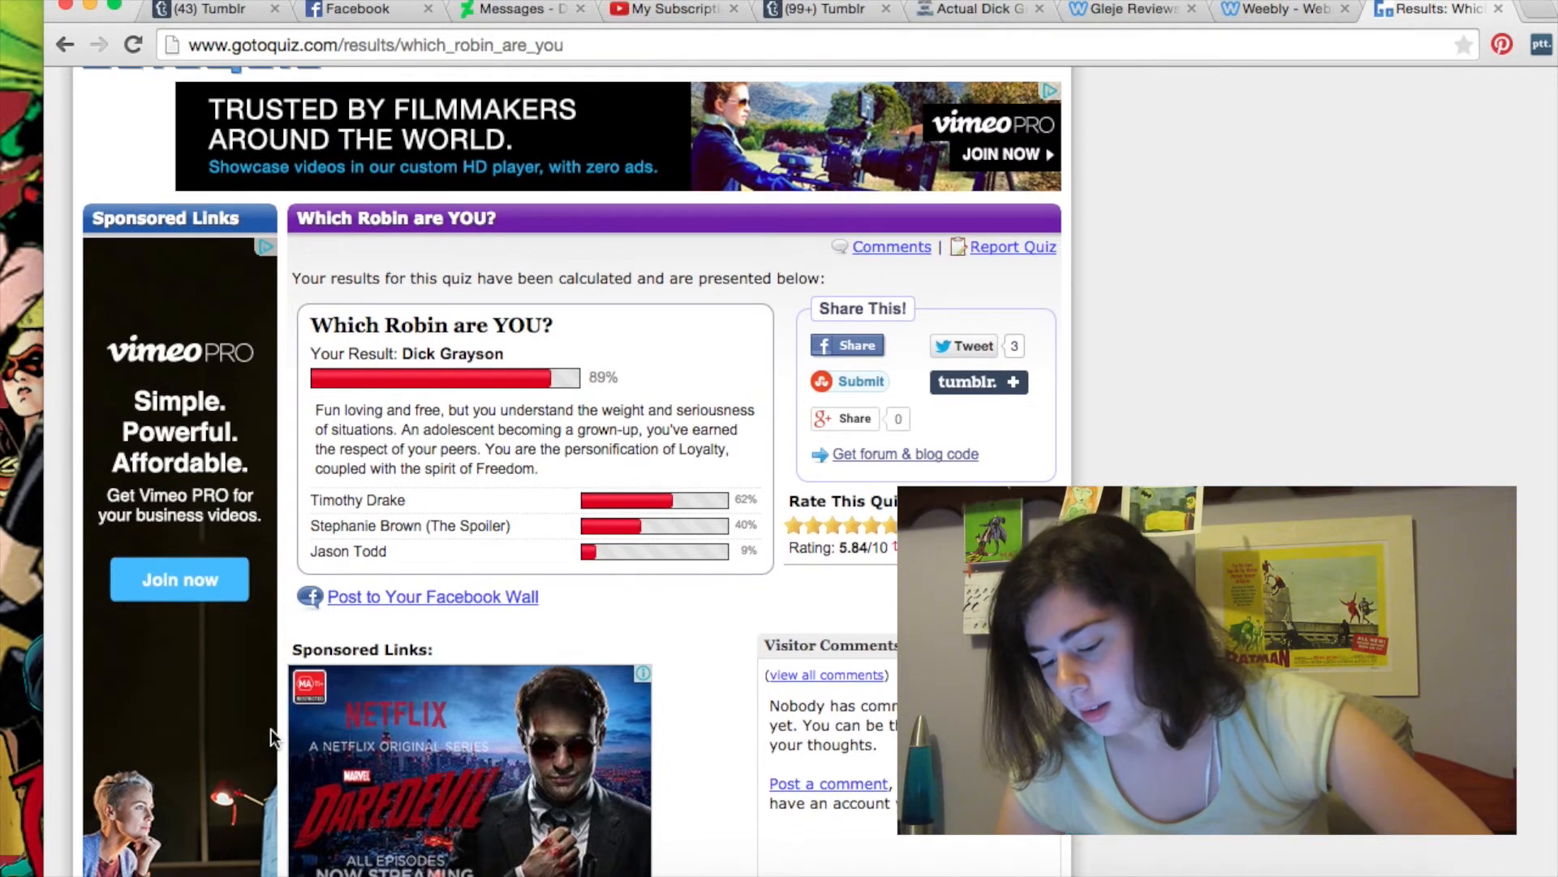
{"action": "scroll", "scroll_direction": "down", "scroll_amount": 3}
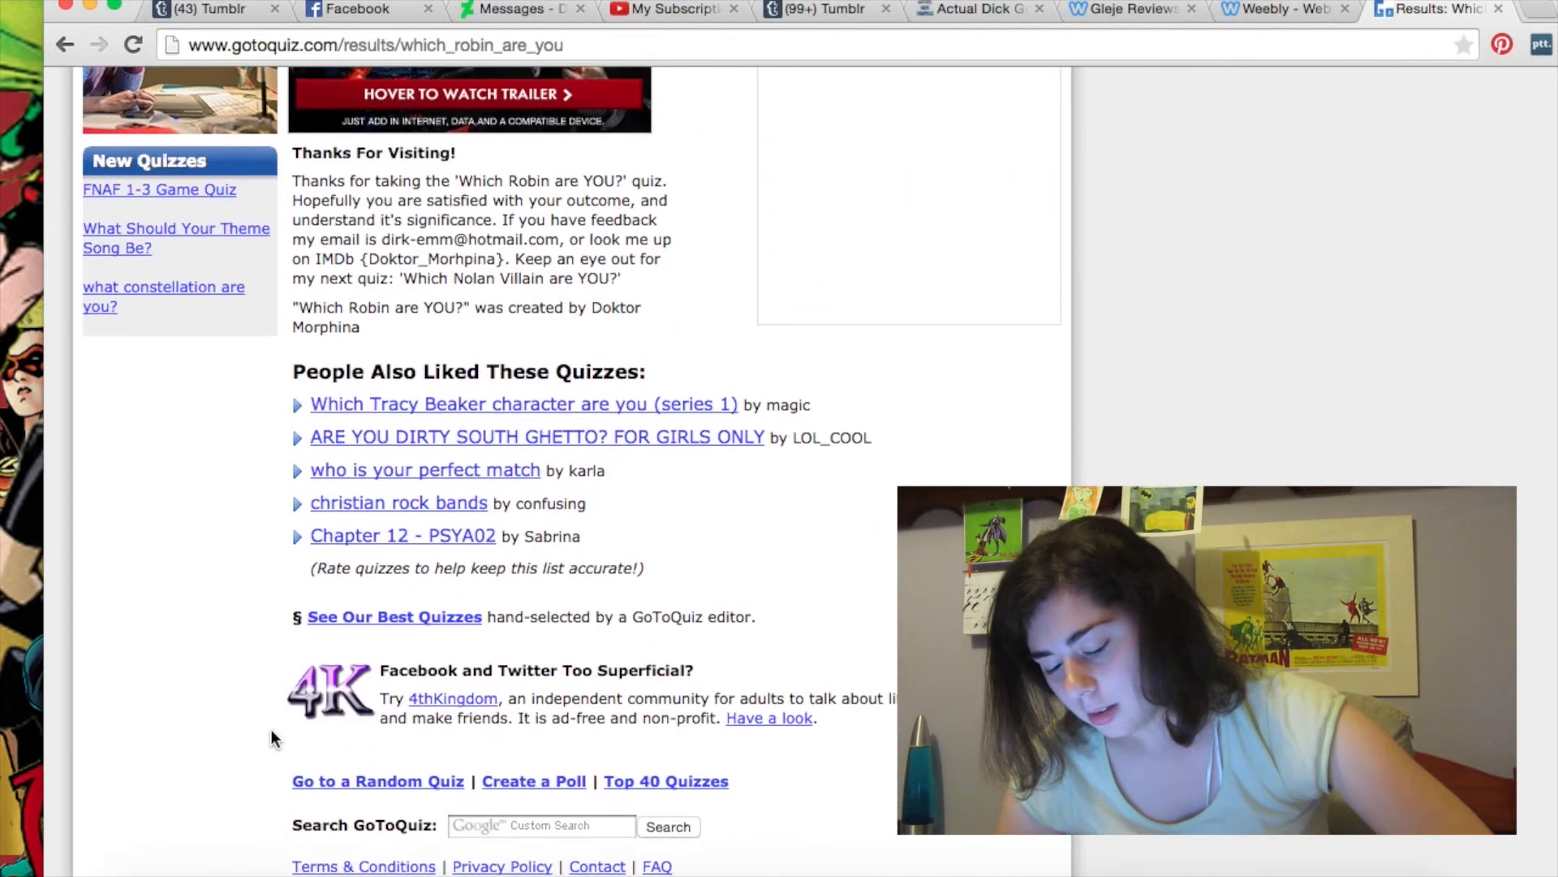